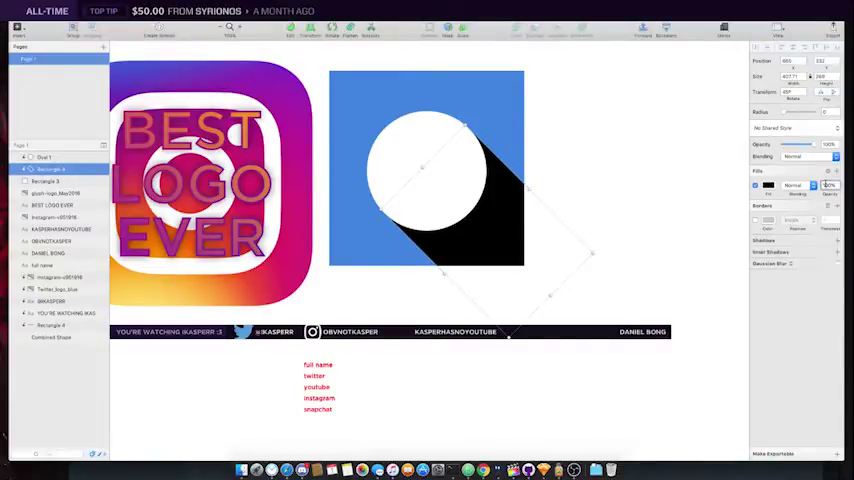
# Show the blend mode list for Rectangle 4's black shadow fill.
pyautogui.click(795, 157)
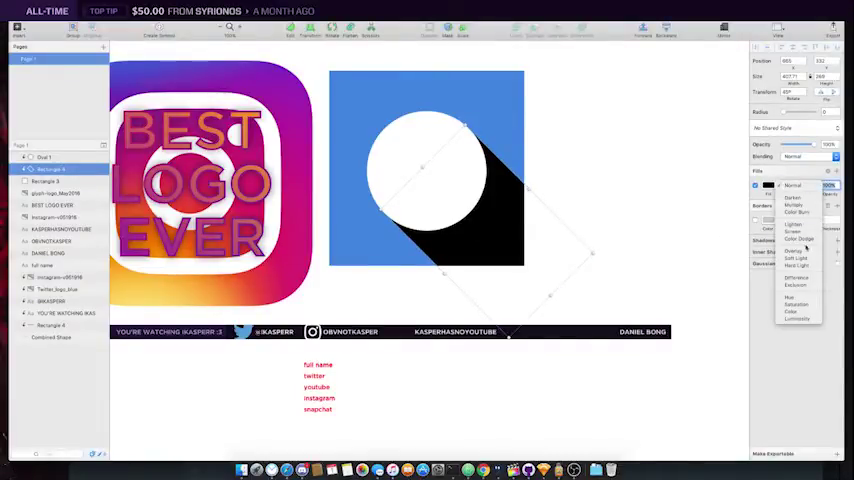